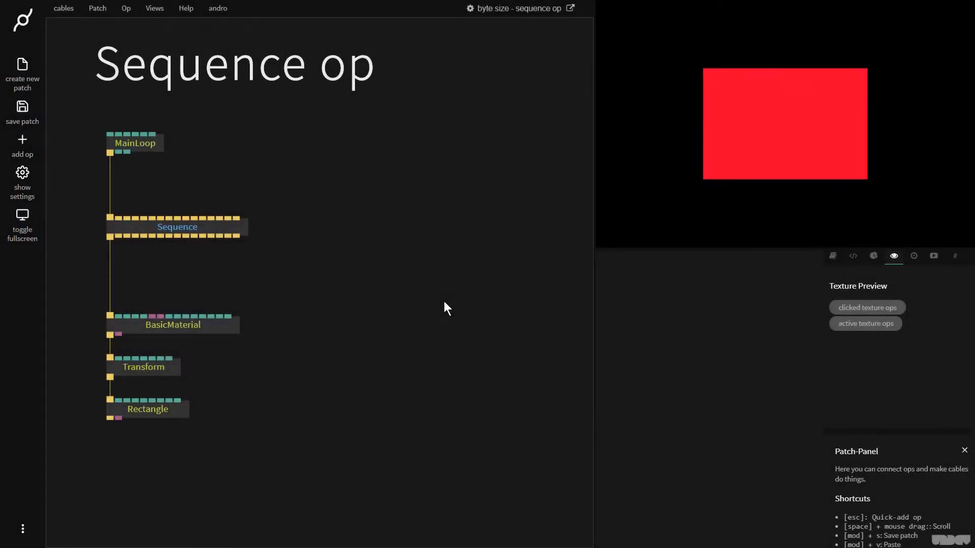
mouse_move(218, 236)
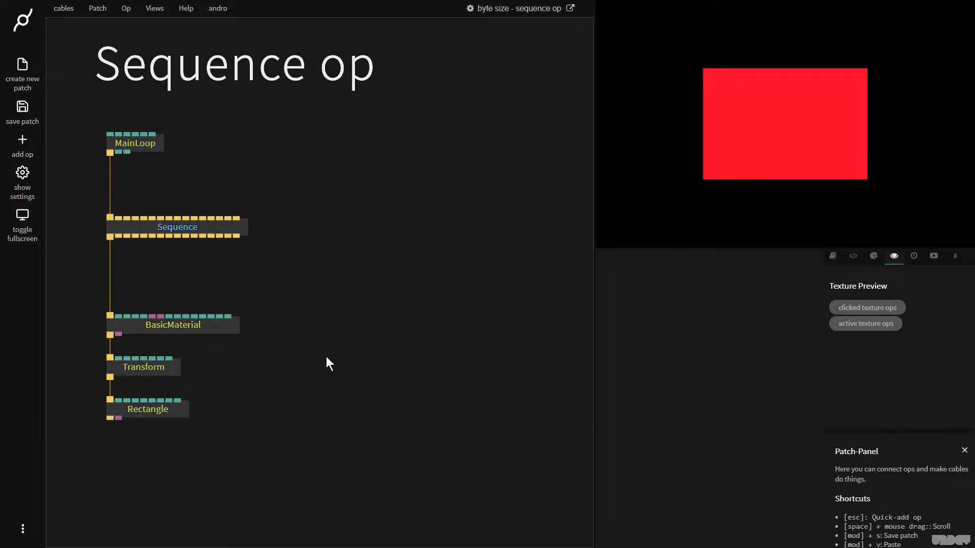
mouse_move(355, 281)
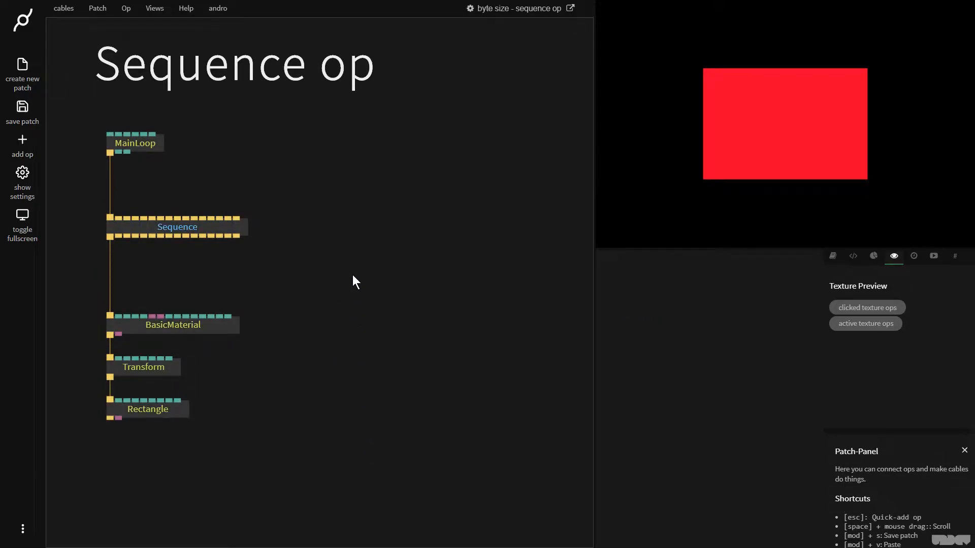
Set the pasted BasicMaterial's colour to green so the duplicated chain draws a green rectangle
click(964, 450)
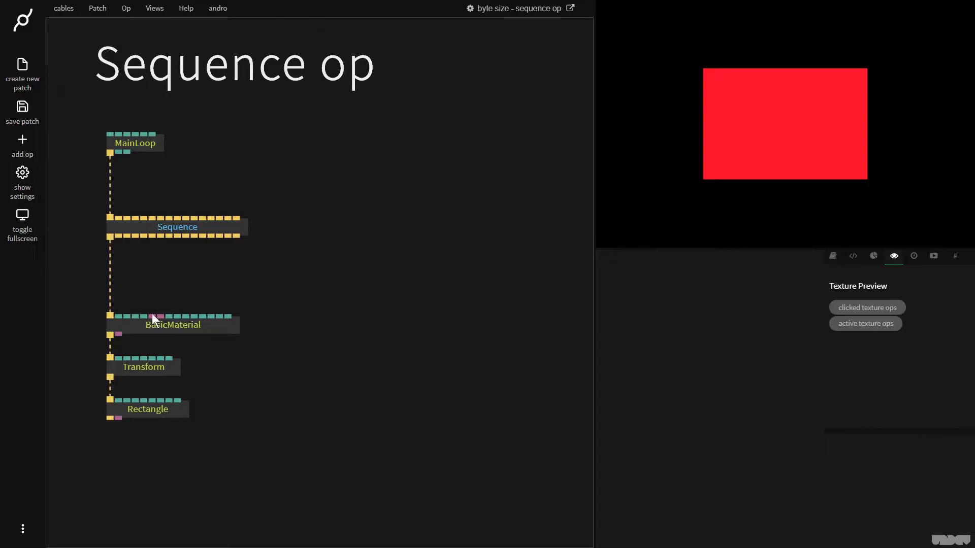
mouse_move(133, 144)
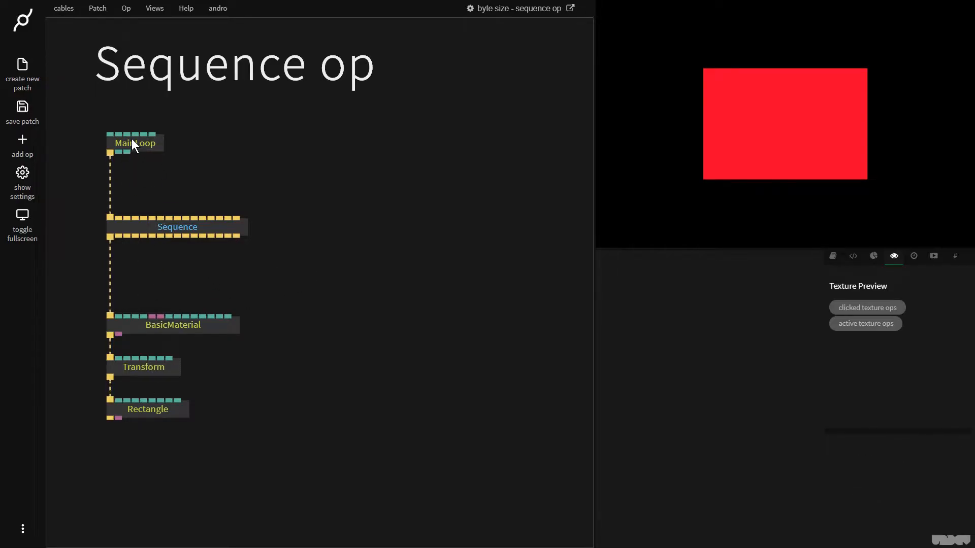
mouse_move(235, 346)
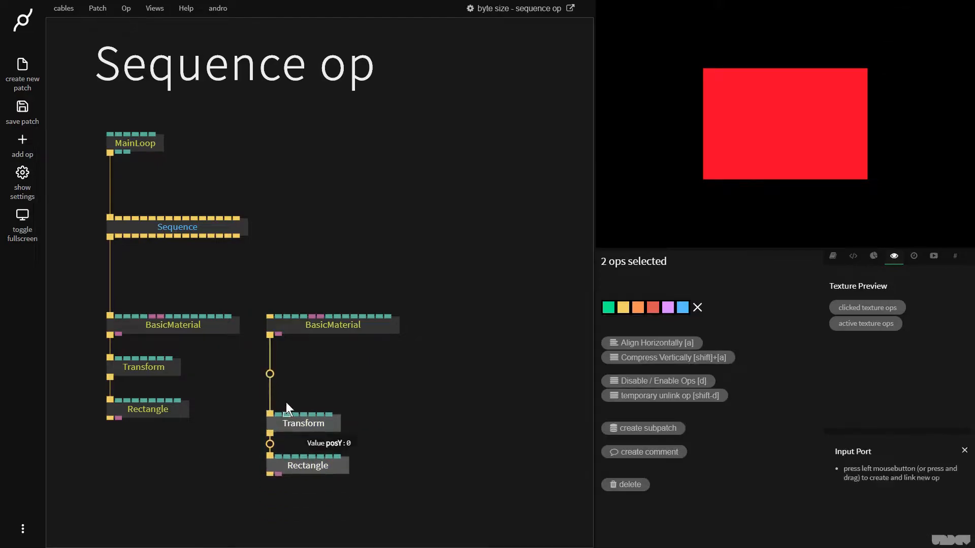
click(332, 324)
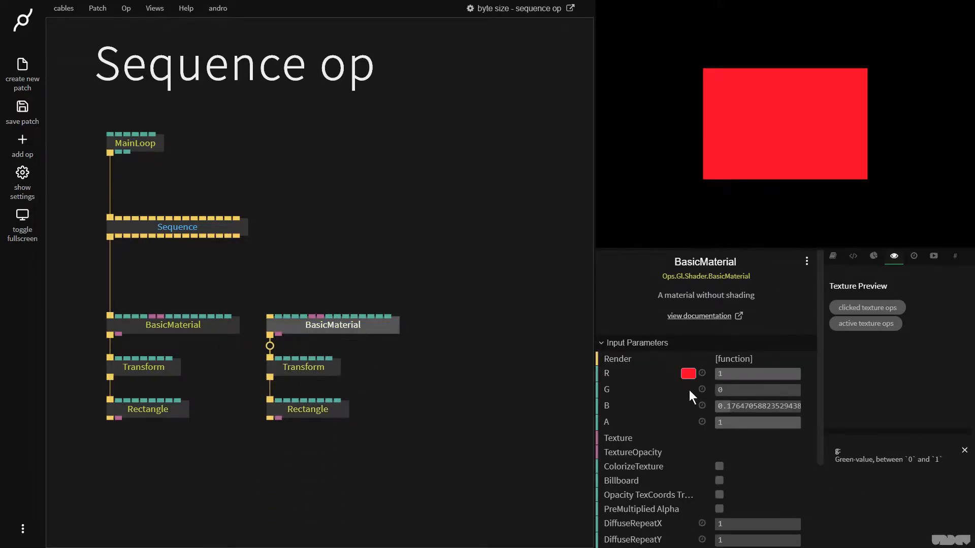
click(688, 373)
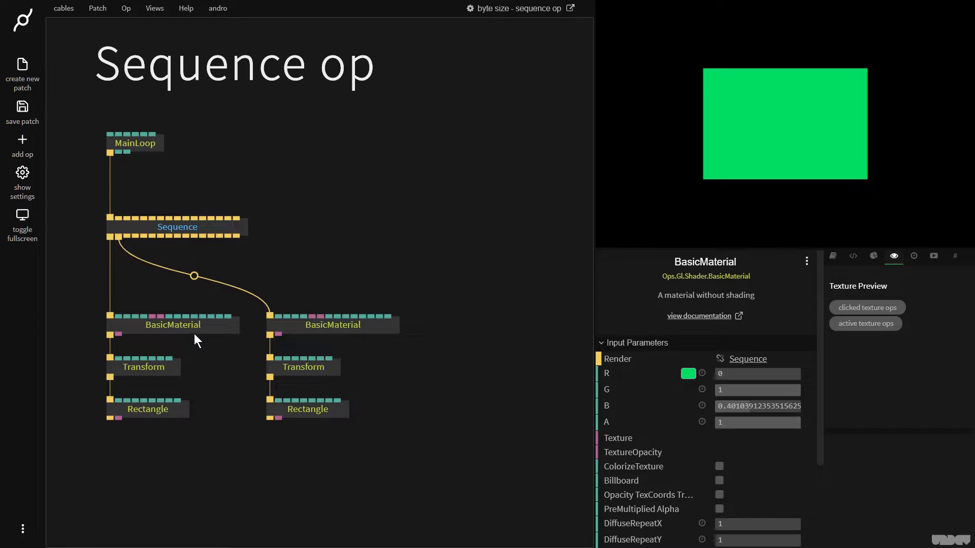
mouse_move(120, 263)
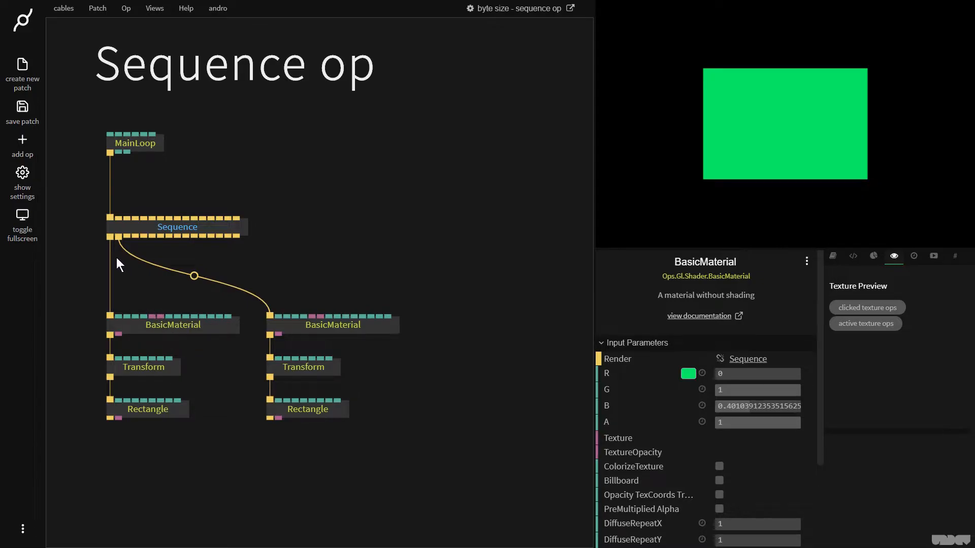
mouse_move(123, 289)
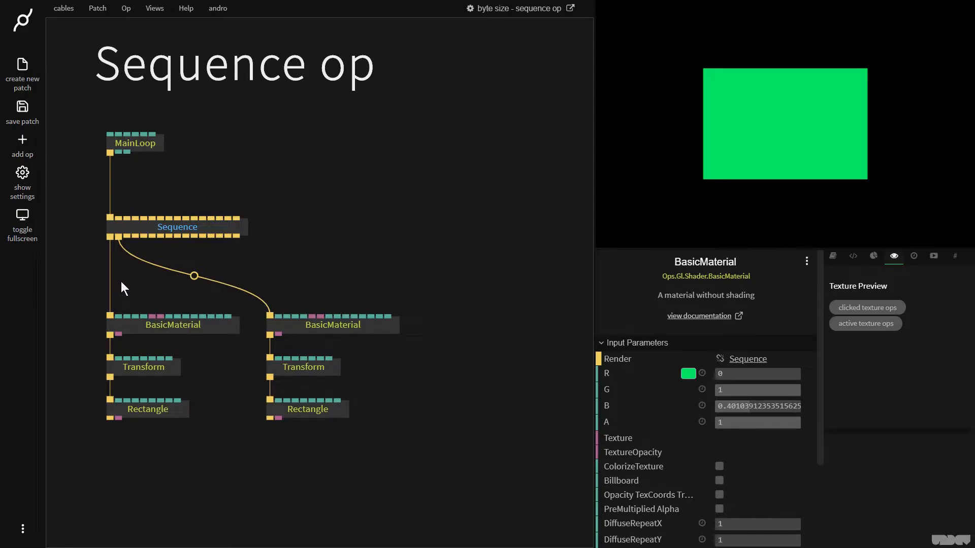
mouse_move(110, 237)
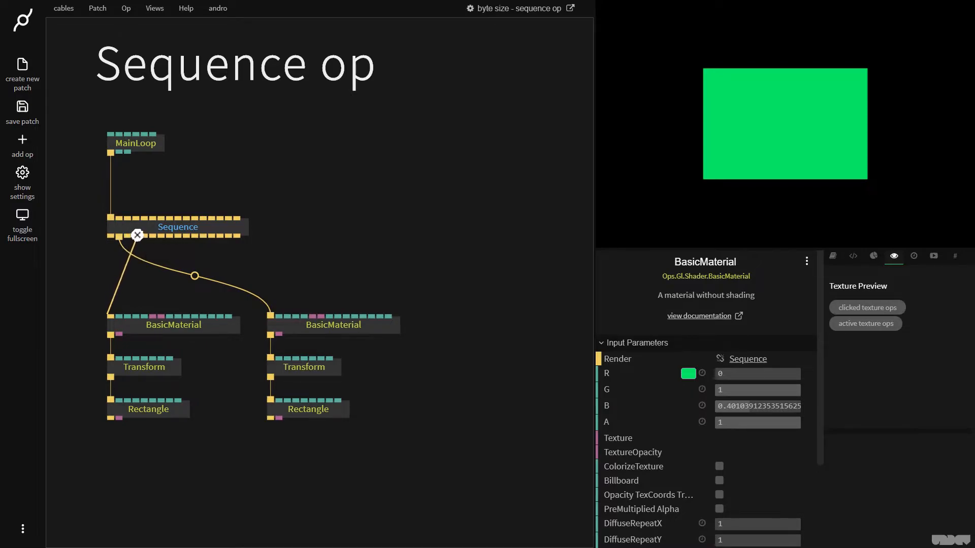
mouse_move(138, 235)
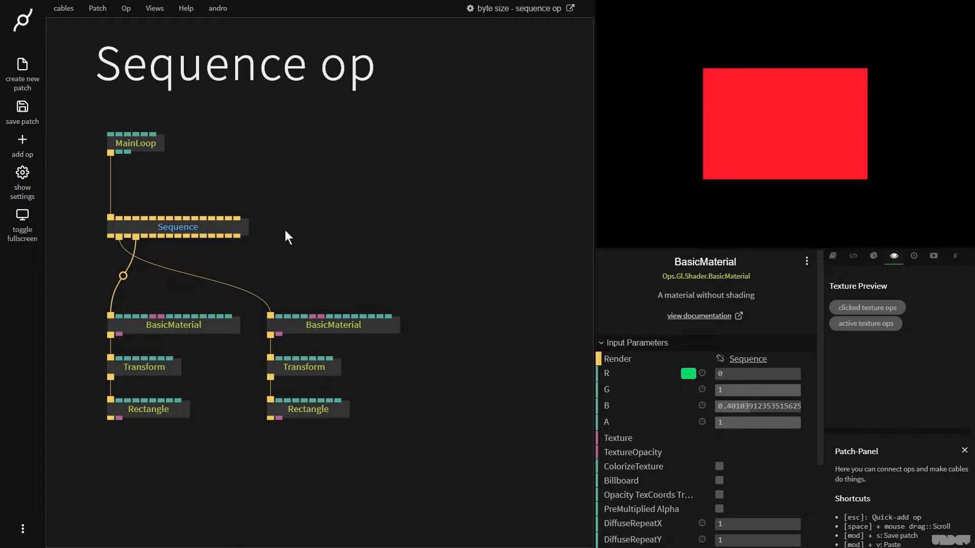
mouse_move(112, 237)
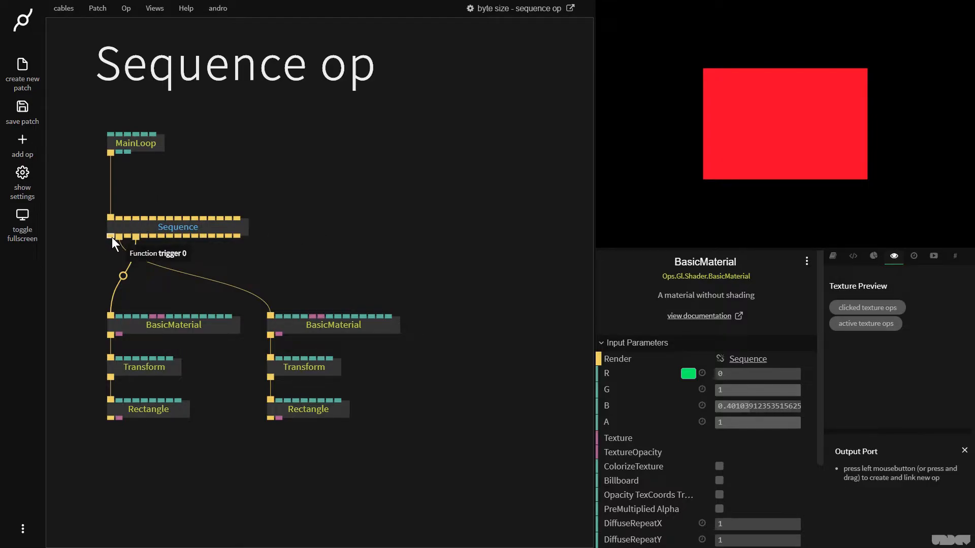
mouse_move(189, 243)
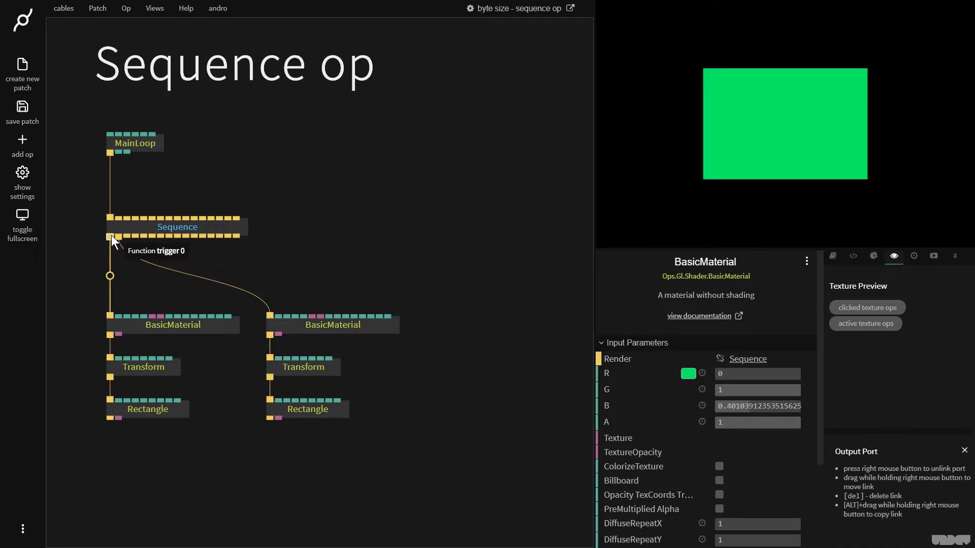
Move the green chain's Transform to PosX 0.3 and paste a third copy of the chain
click(143, 366)
text(0.3)
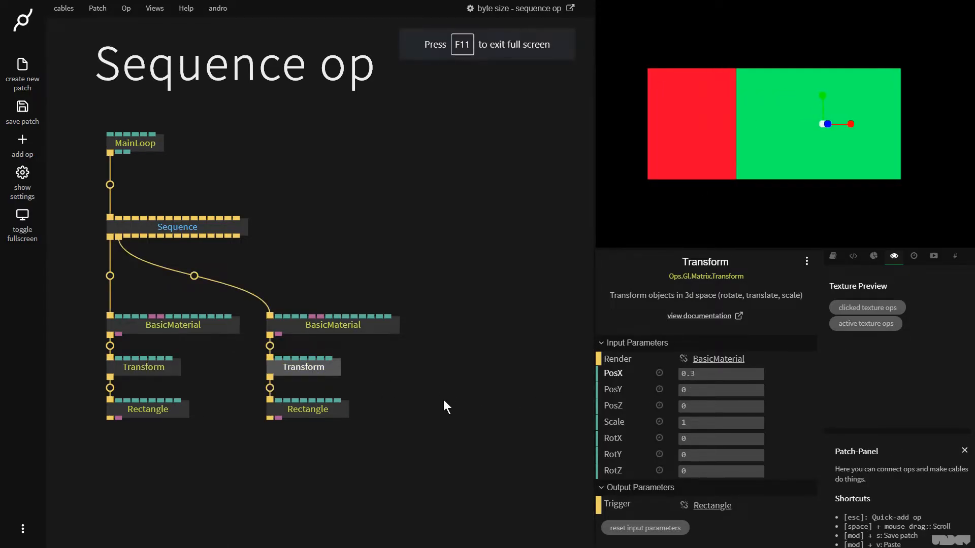
key(ctrl+v)
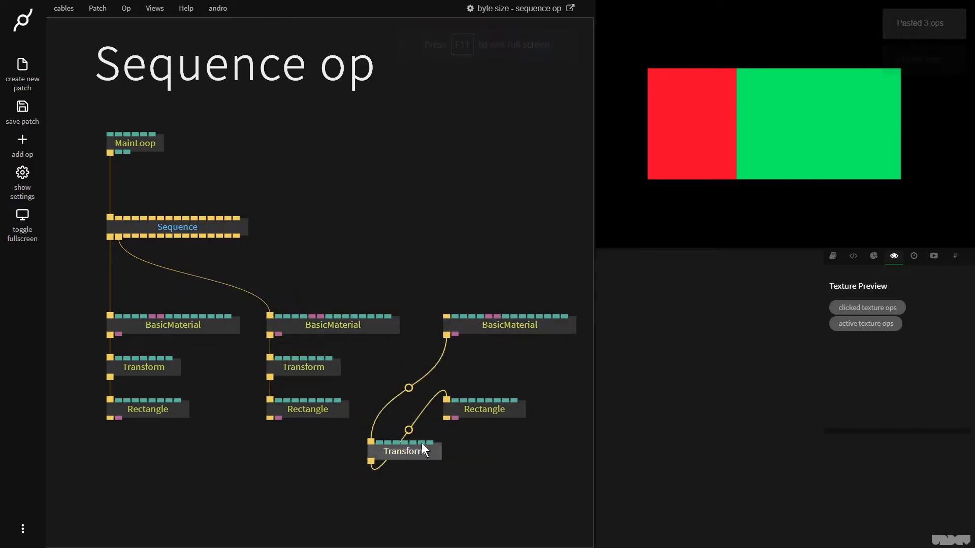
Make the third material blue and position its Transform at PosX 0.3, PosY 0.28
click(509, 324)
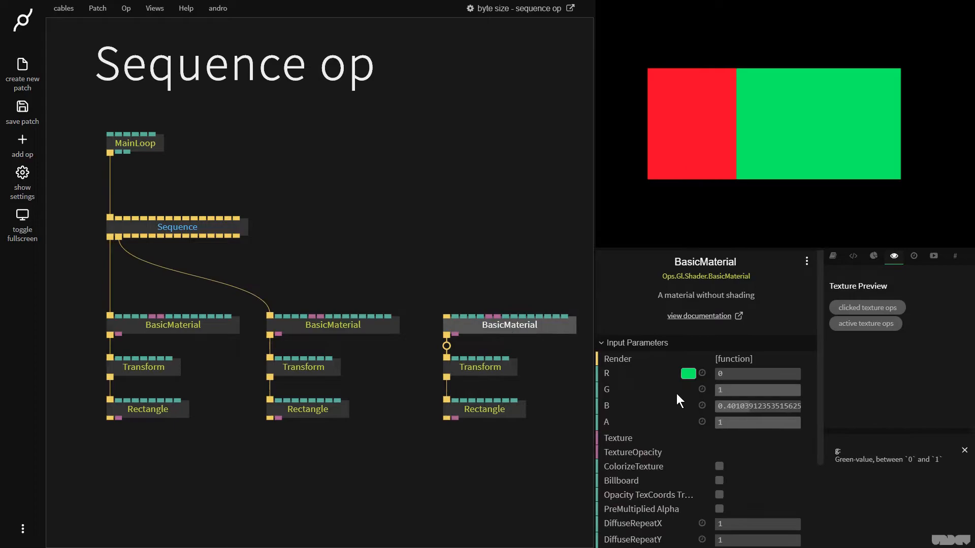
click(688, 373)
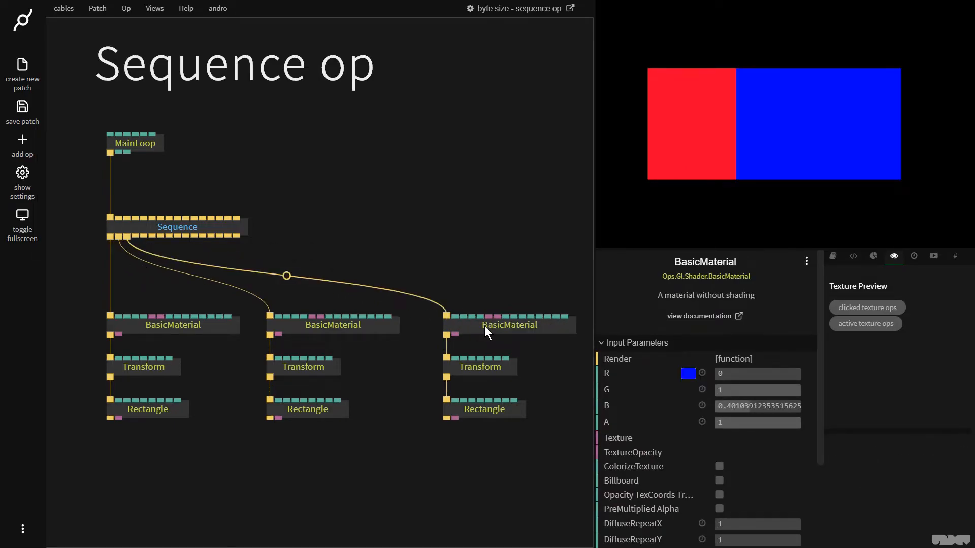
click(479, 367)
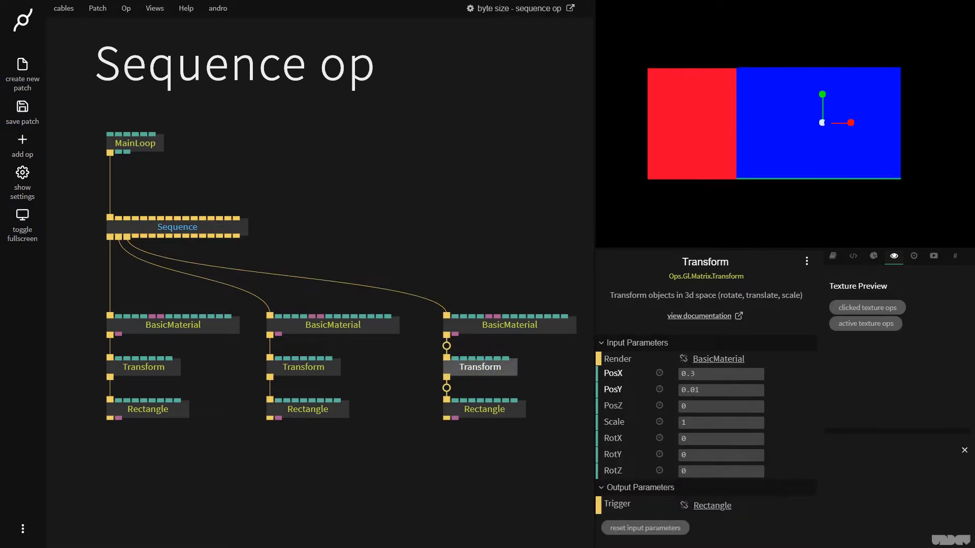
click(22, 224)
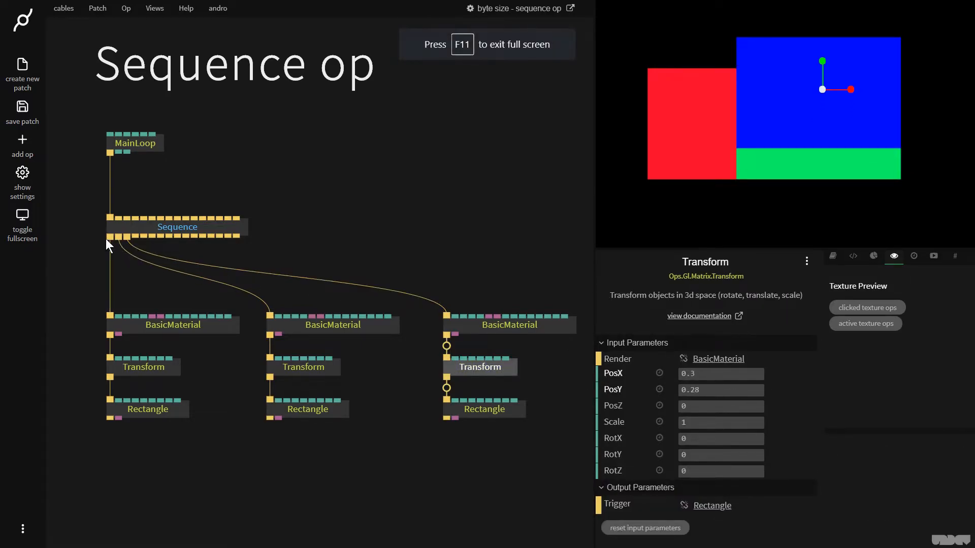
mouse_move(127, 239)
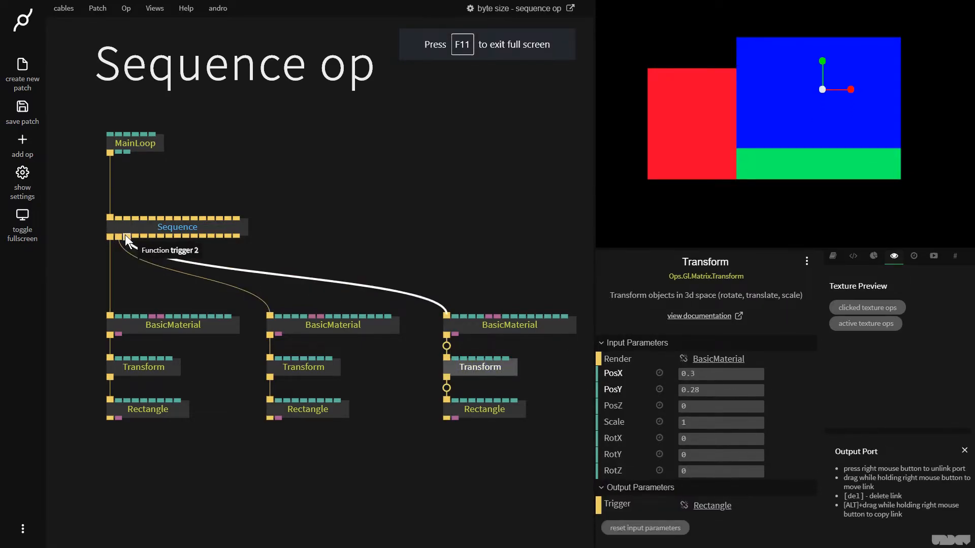
mouse_move(704, 143)
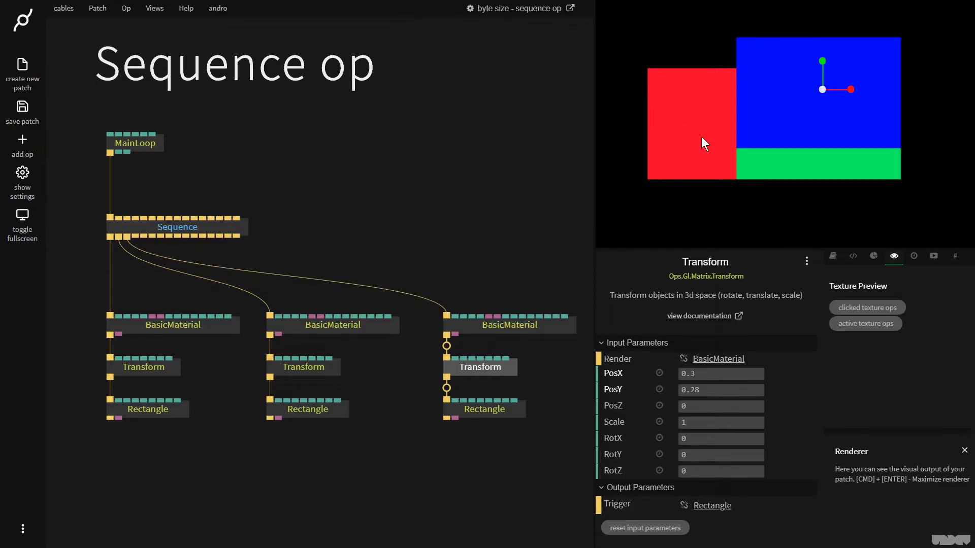
mouse_move(780, 130)
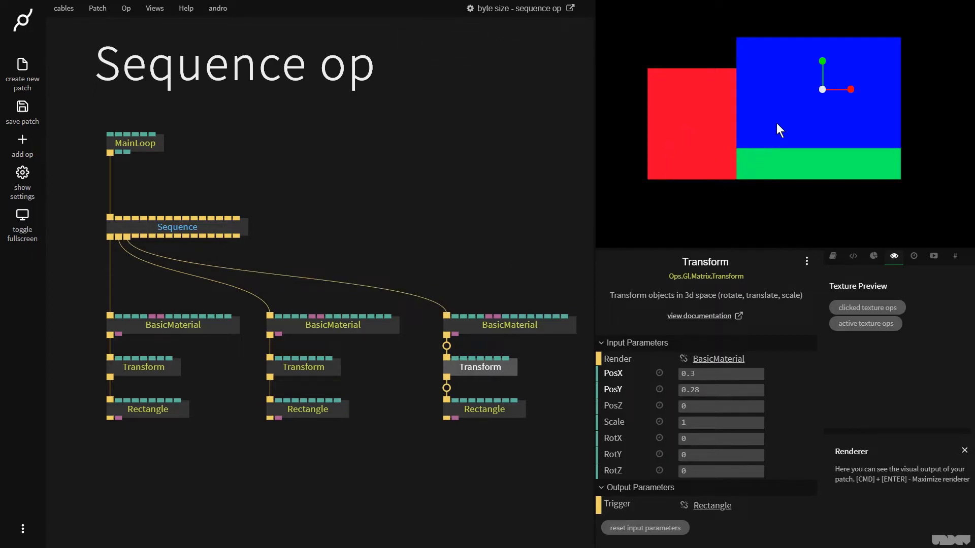
mouse_move(805, 122)
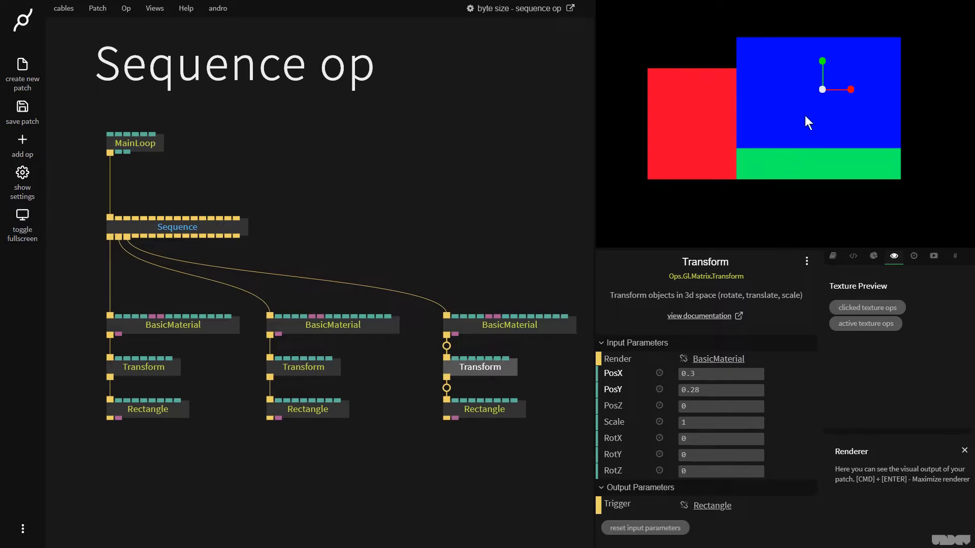
mouse_move(117, 236)
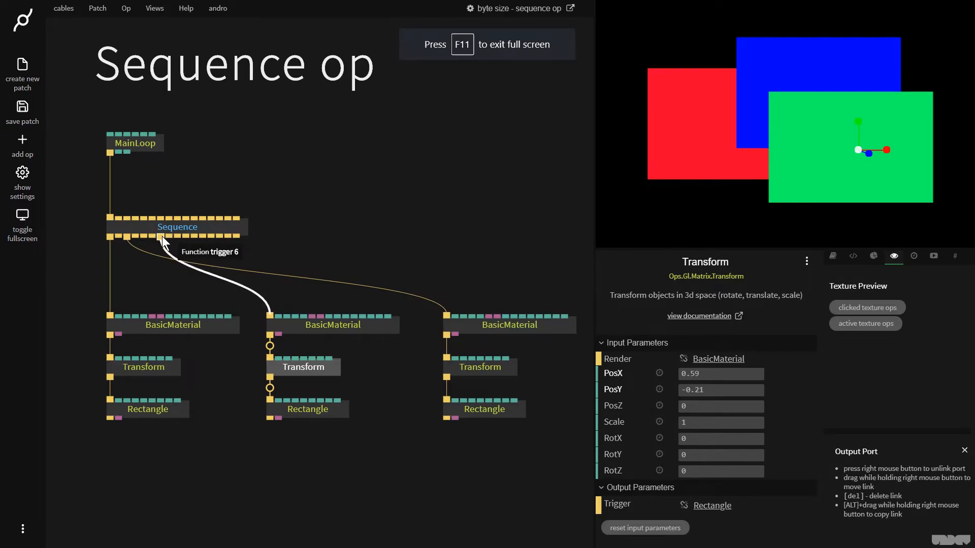
mouse_move(200, 221)
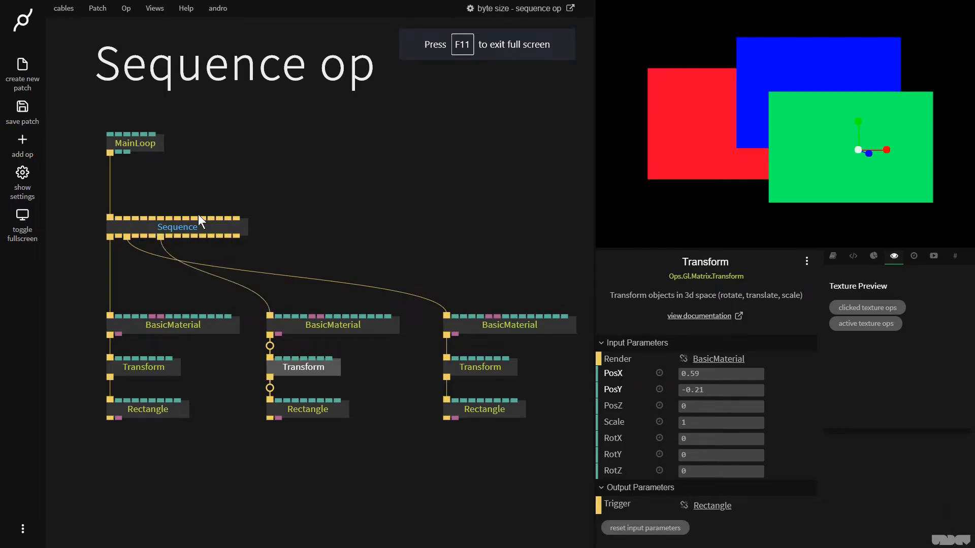
mouse_move(110, 238)
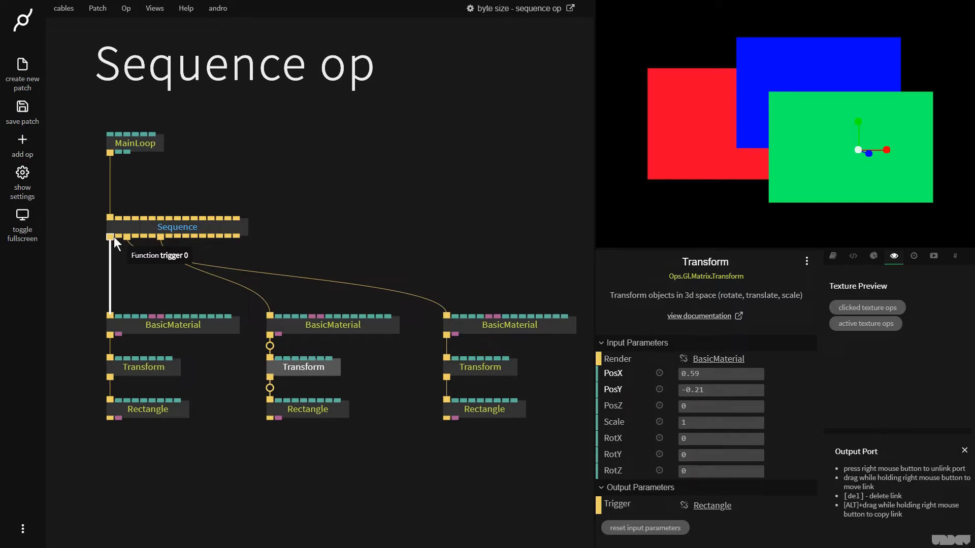
mouse_move(114, 243)
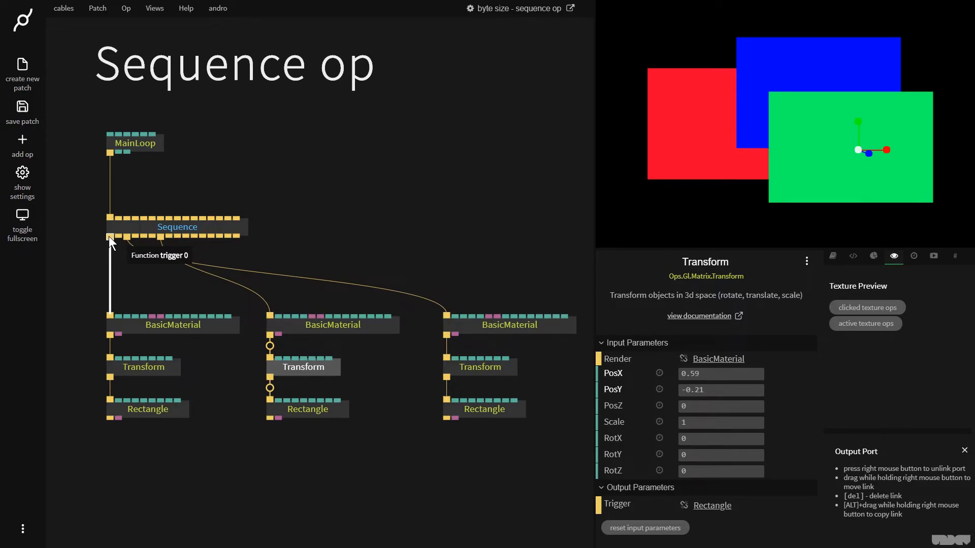
mouse_move(158, 291)
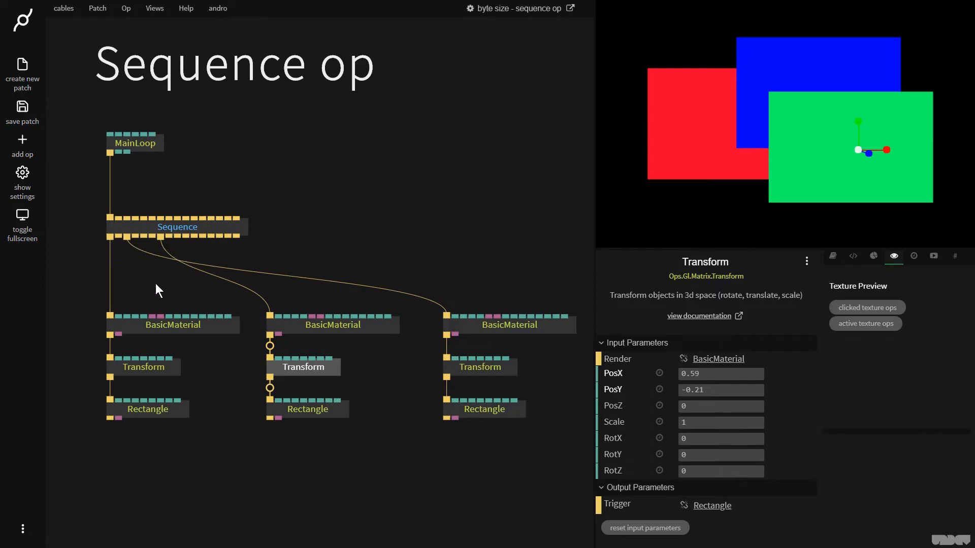
mouse_move(112, 315)
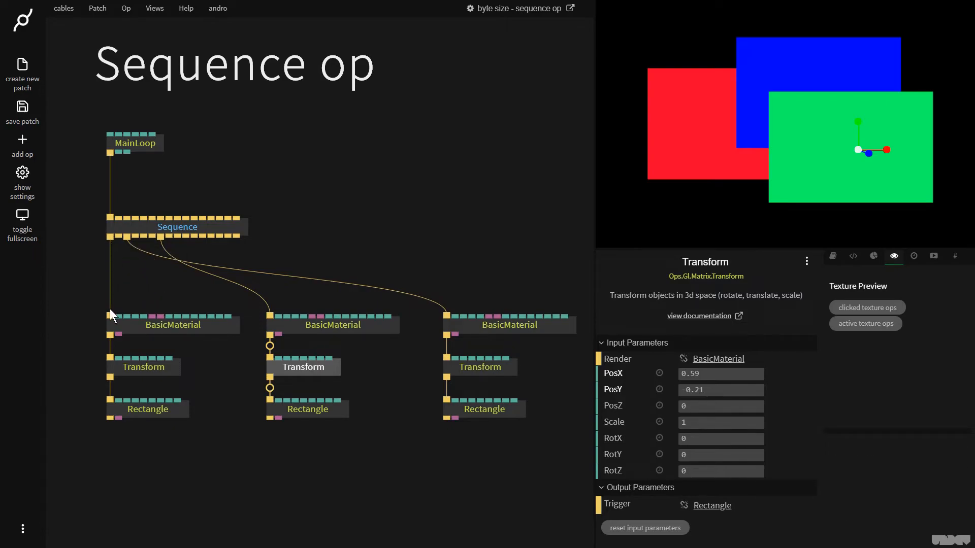
mouse_move(137, 425)
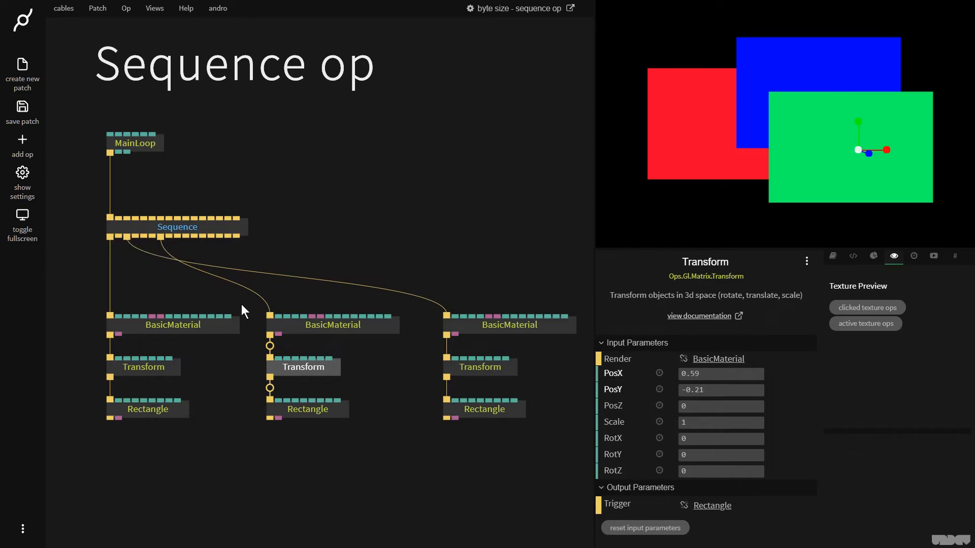
mouse_move(254, 302)
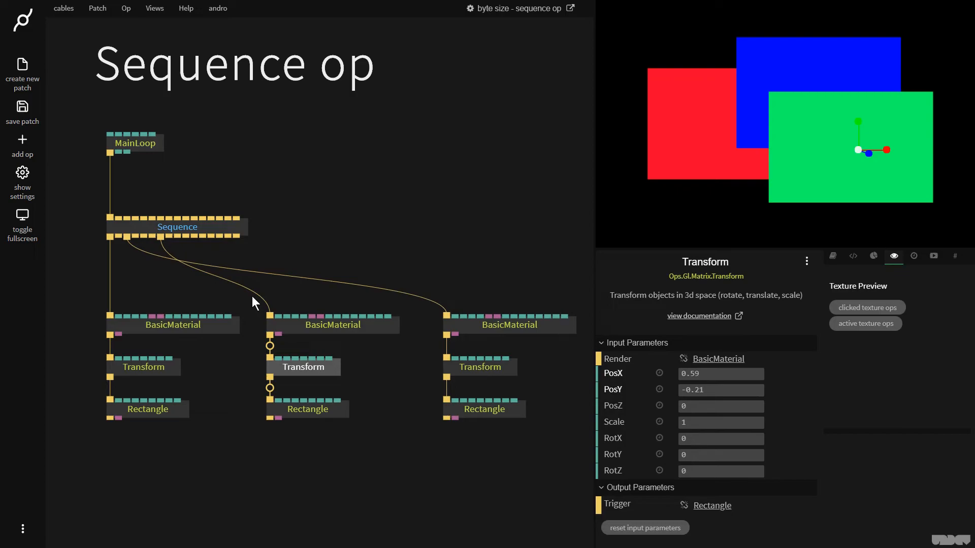